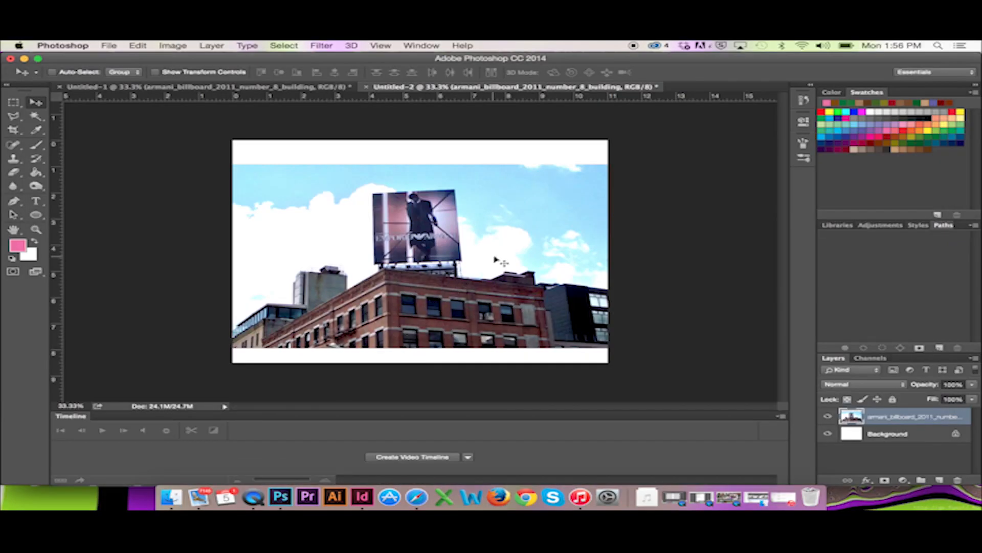
mouse_move(489, 217)
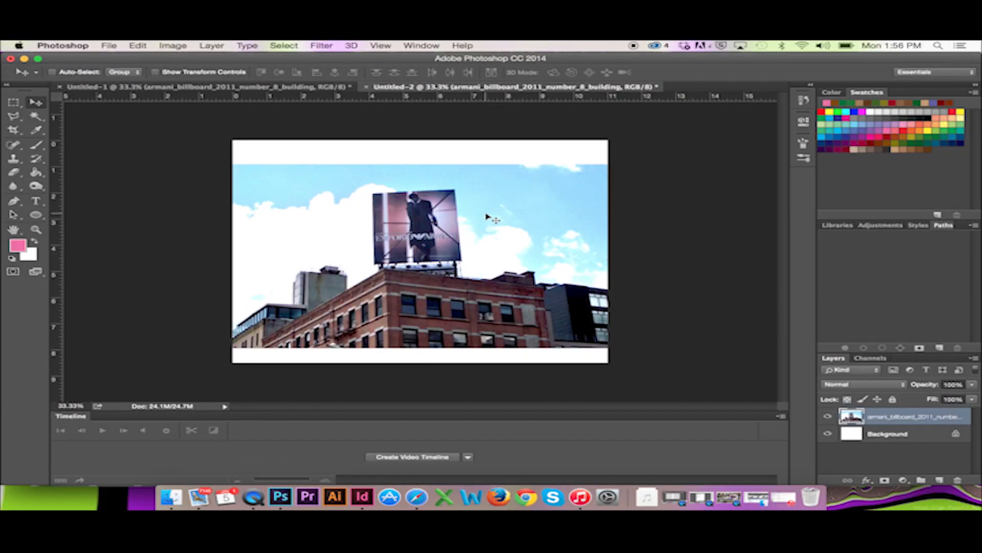
mouse_move(463, 201)
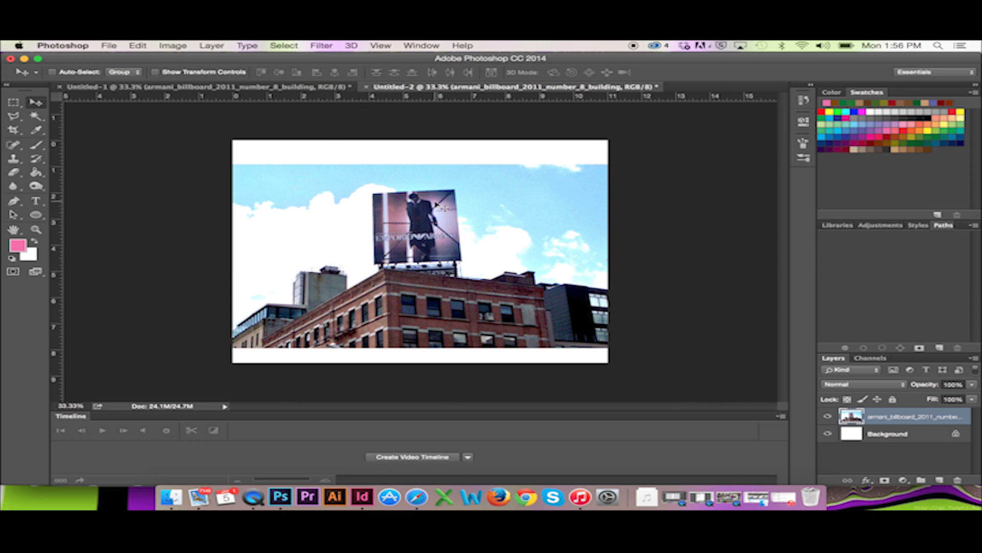
- Launch the Vanishing Point filter from the Filter menu on the building photo
click(322, 45)
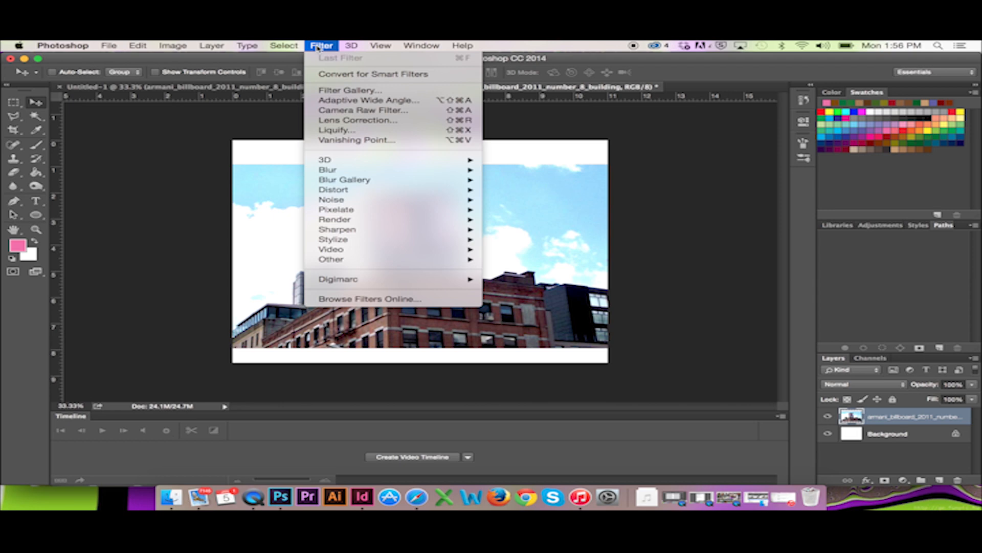
mouse_move(357, 140)
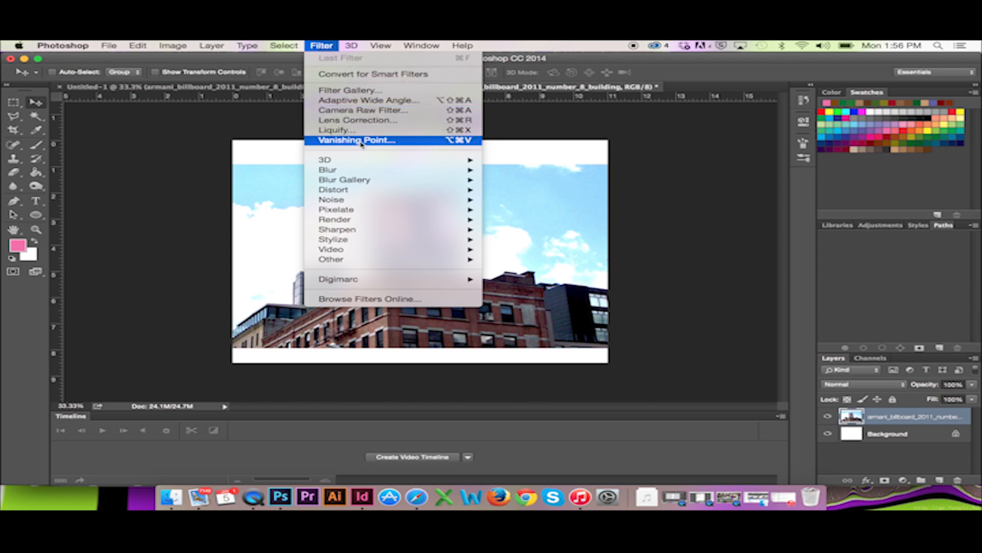
click(357, 141)
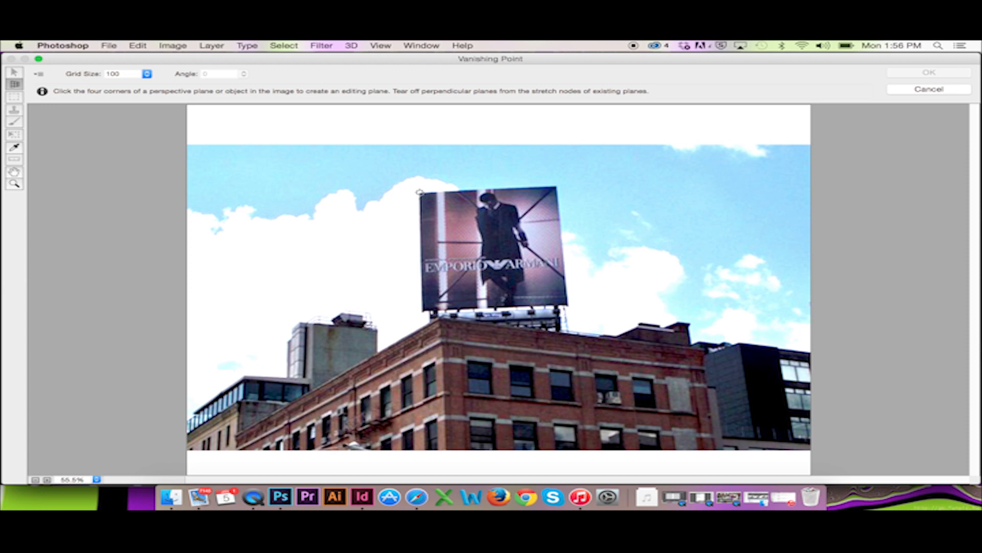
- Mark the corners of a perspective plane over the brick facade below the billboard
click(421, 310)
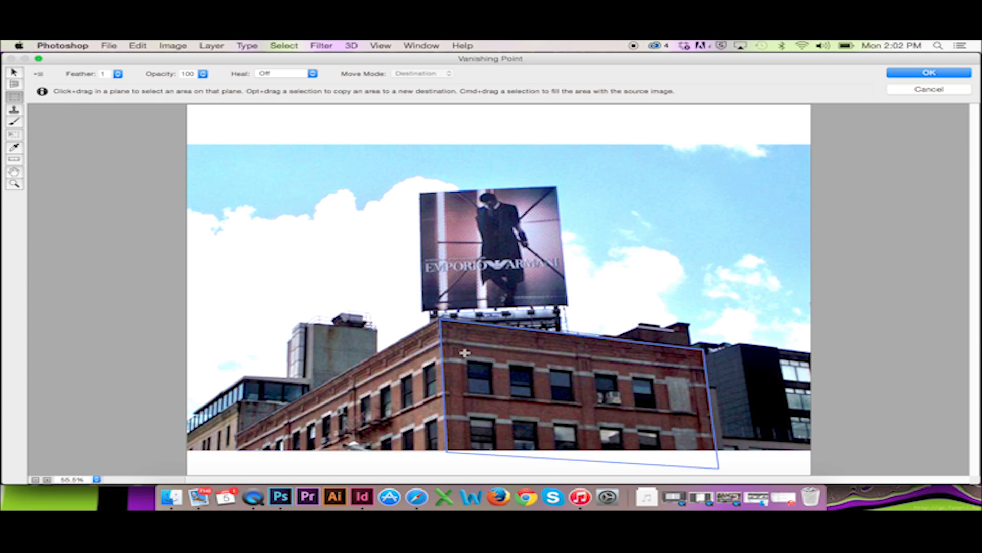
- Drag the Coming Soon! sign into the facade plane so it sits below the billboard
drag(465, 352, 644, 408)
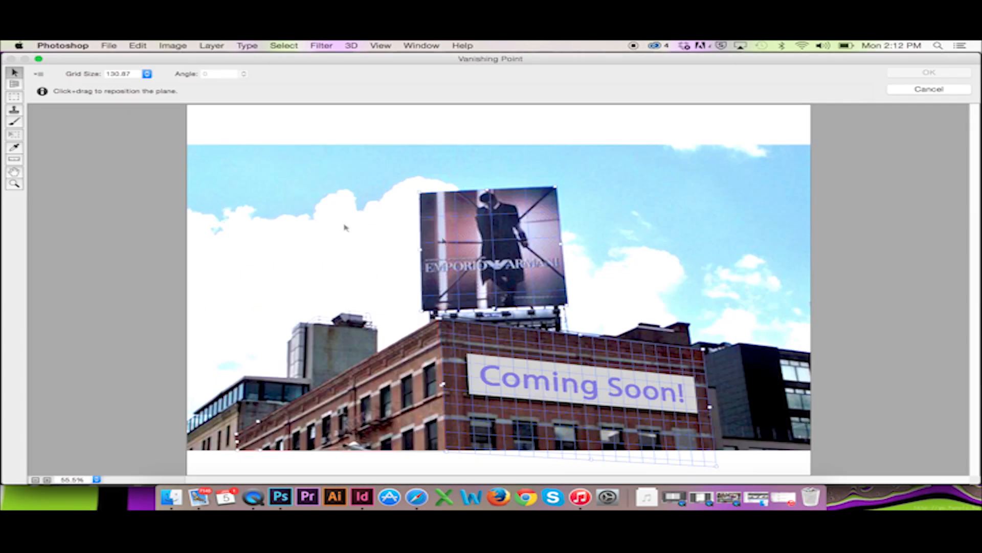
- Brush a soft purple tint over the Coming Soon! sign within the perspective plane
click(13, 122)
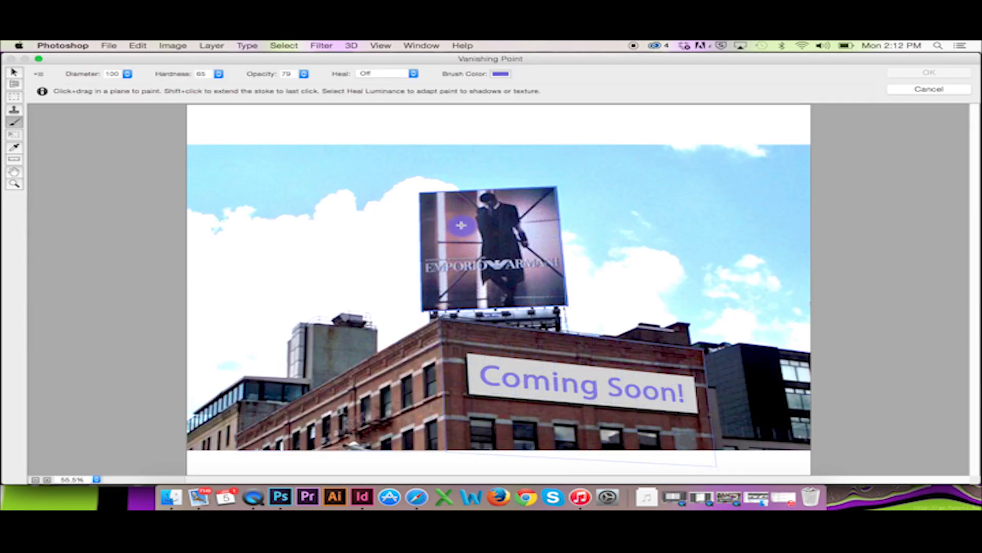
drag(451, 225, 460, 225)
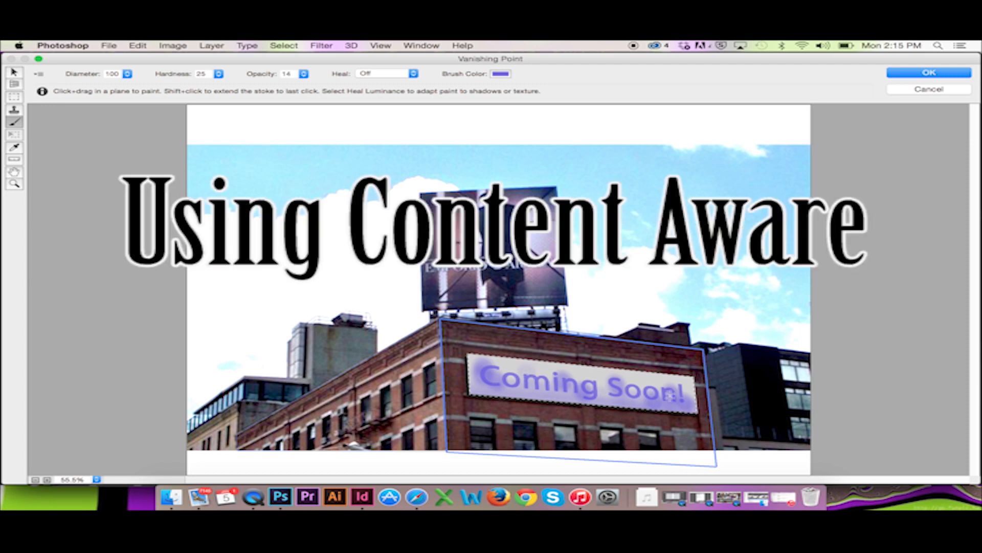
- Paint red then blue accents on the sign and apply the Vanishing Point edits with OK
click(500, 73)
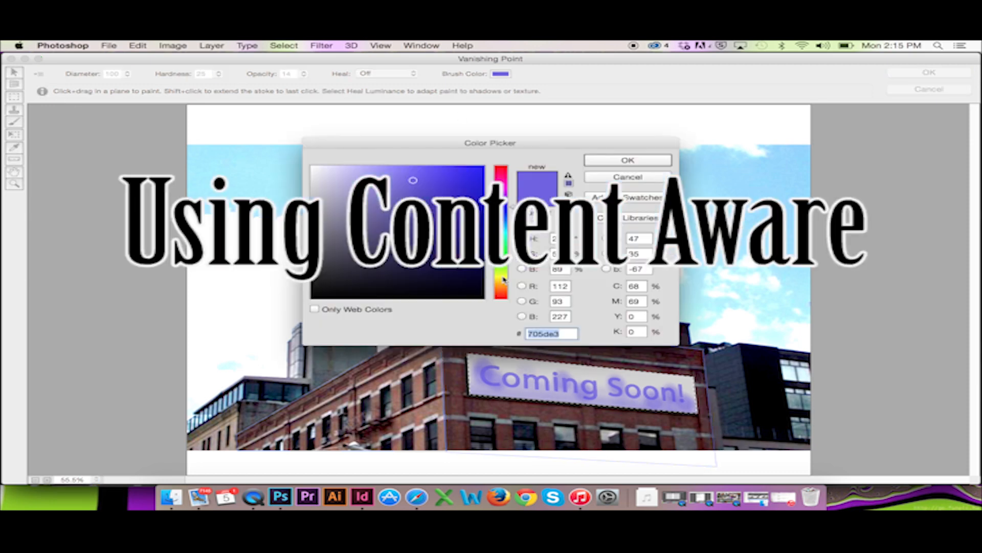
click(627, 159)
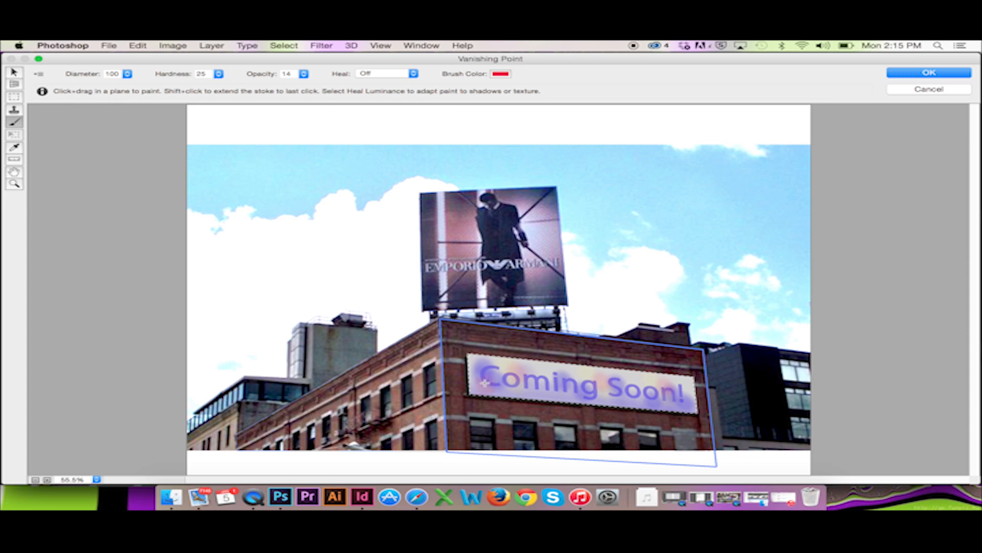
click(500, 74)
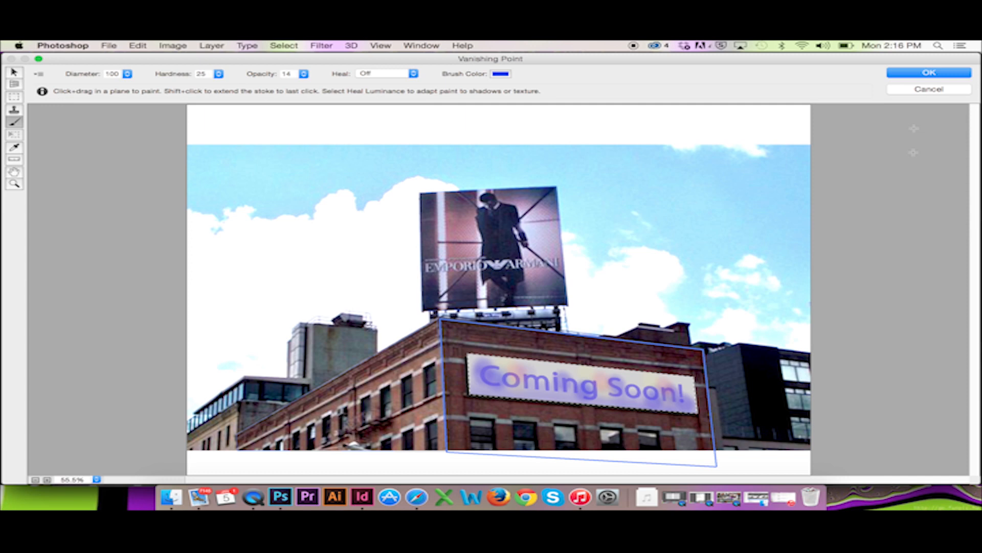
click(928, 71)
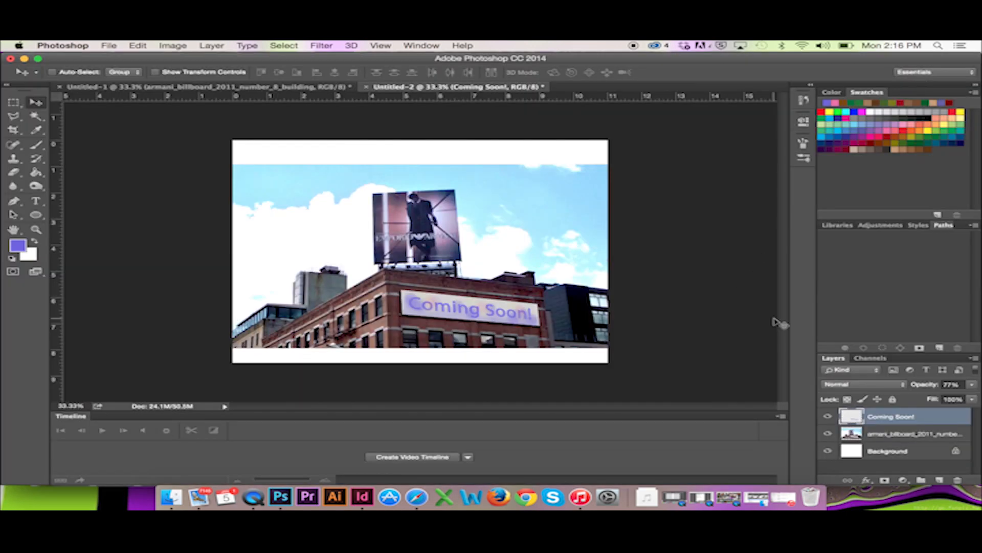
click(828, 416)
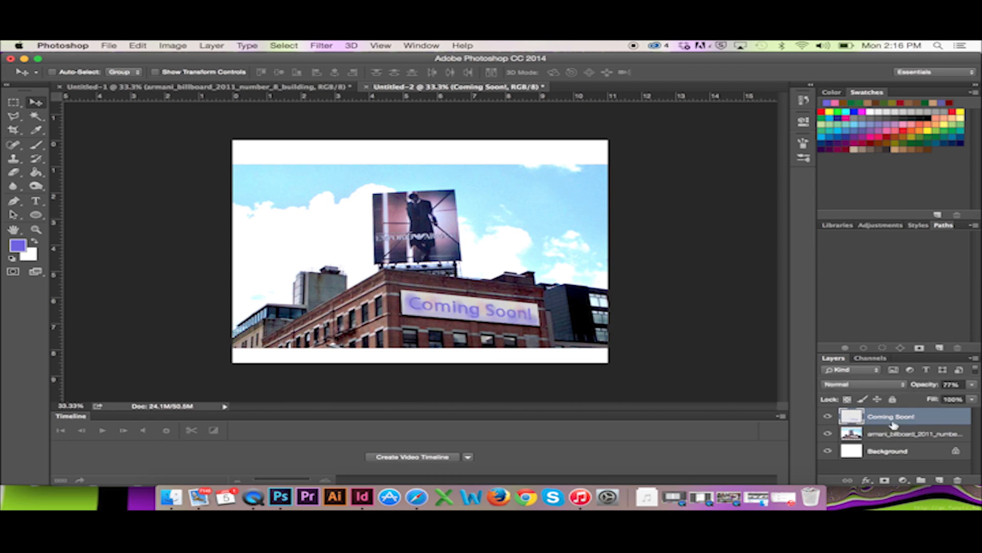
mouse_move(514, 287)
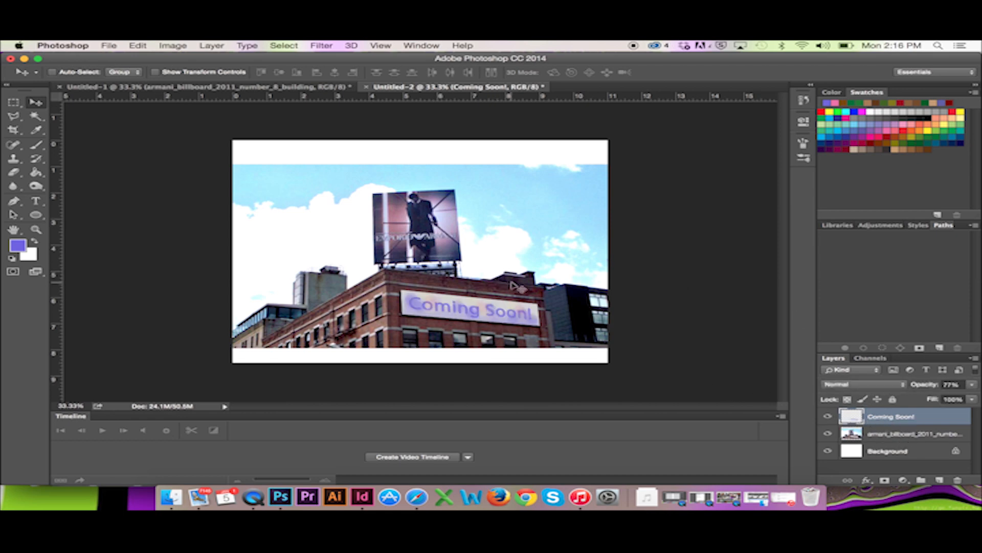